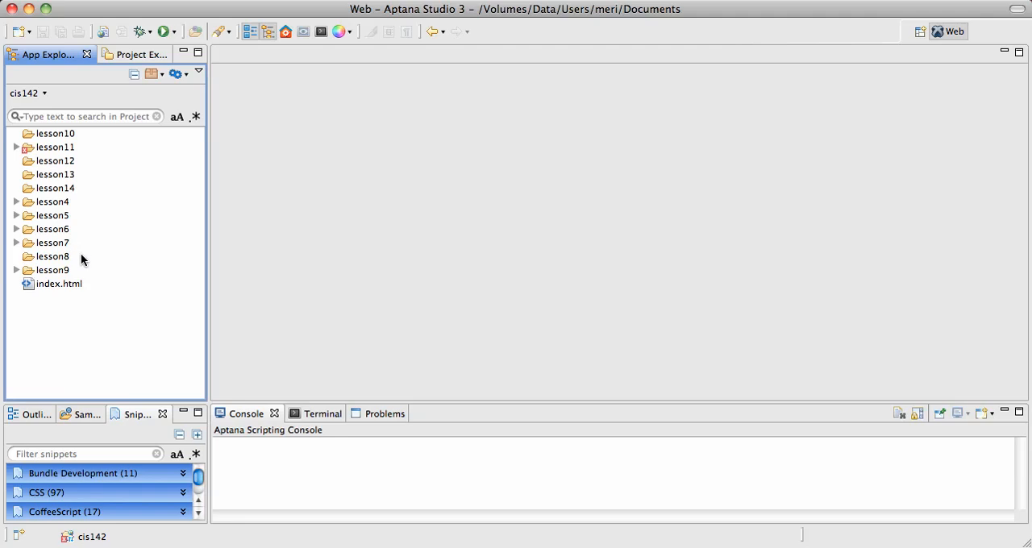
Open File > New > Folder to start a new folder in the cis142 project.
left_click(58, 283)
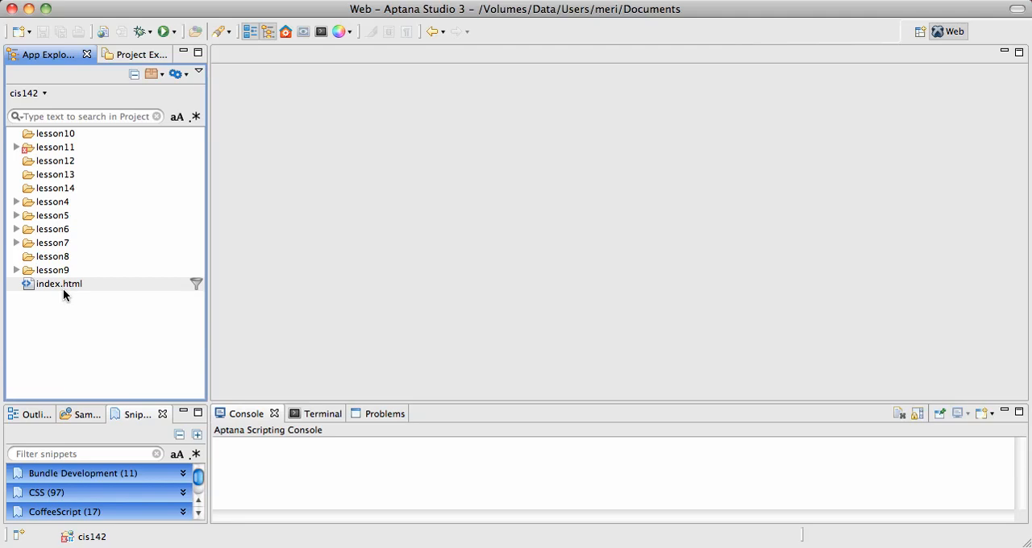
mouse_move(71, 295)
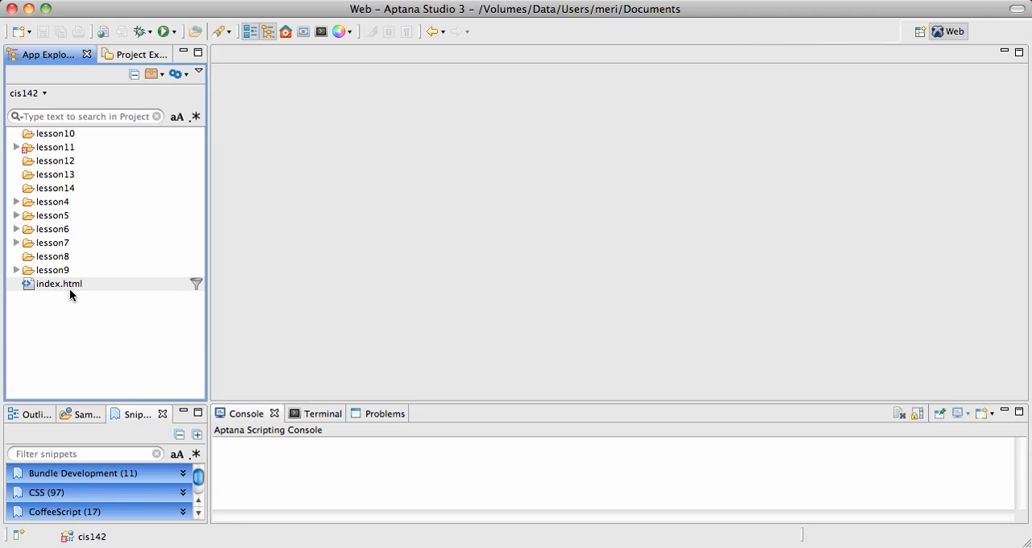
mouse_move(83, 295)
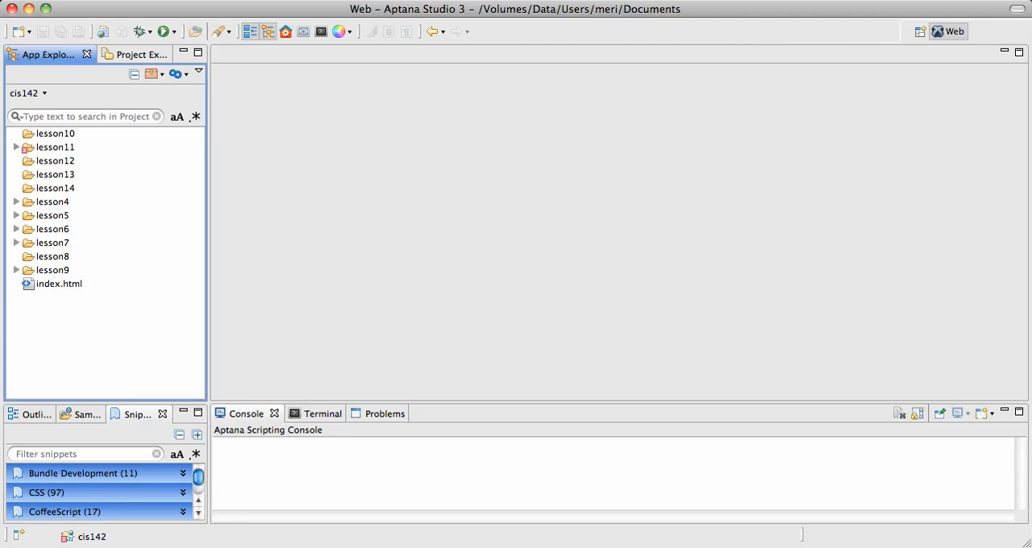
left_click(16, 9)
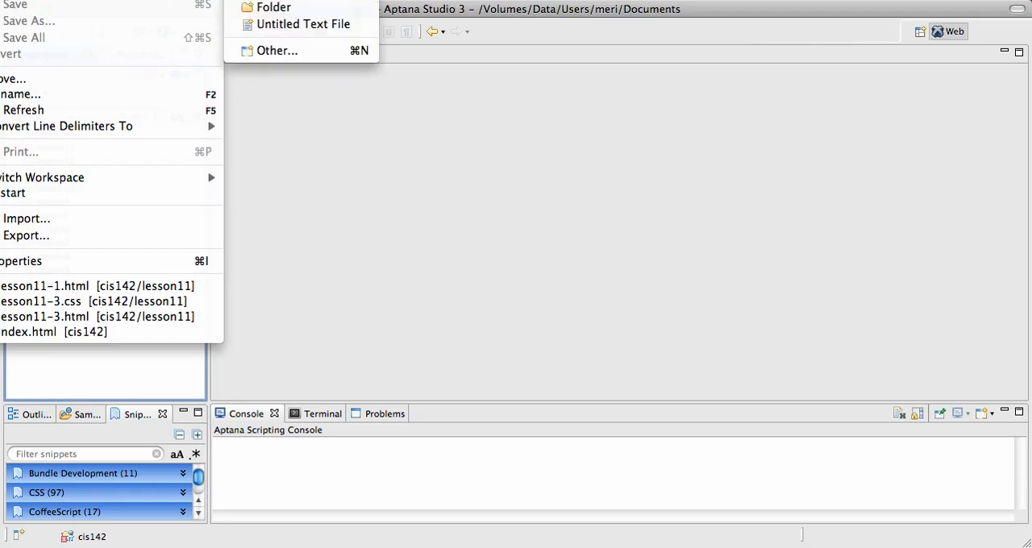
mouse_move(274, 8)
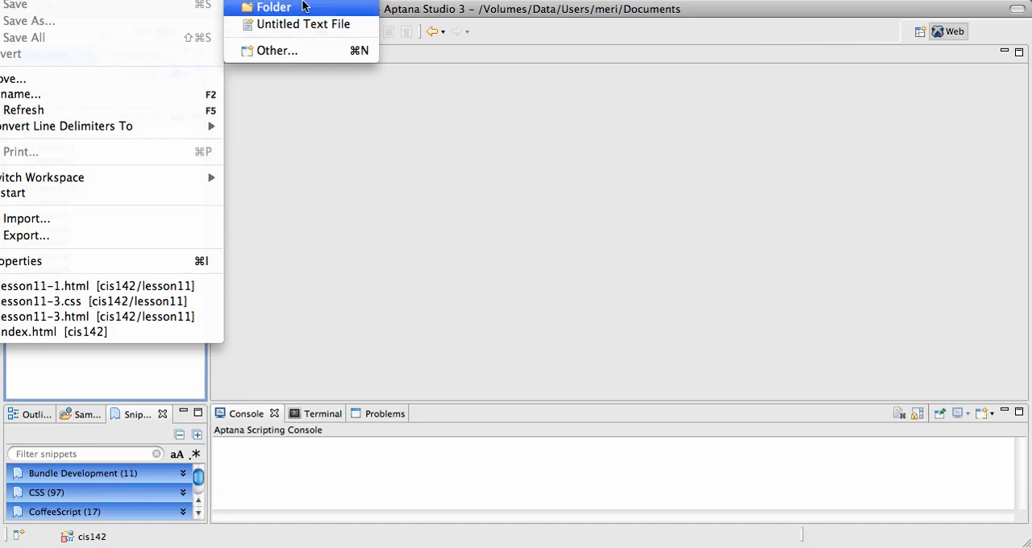
left_click(274, 7)
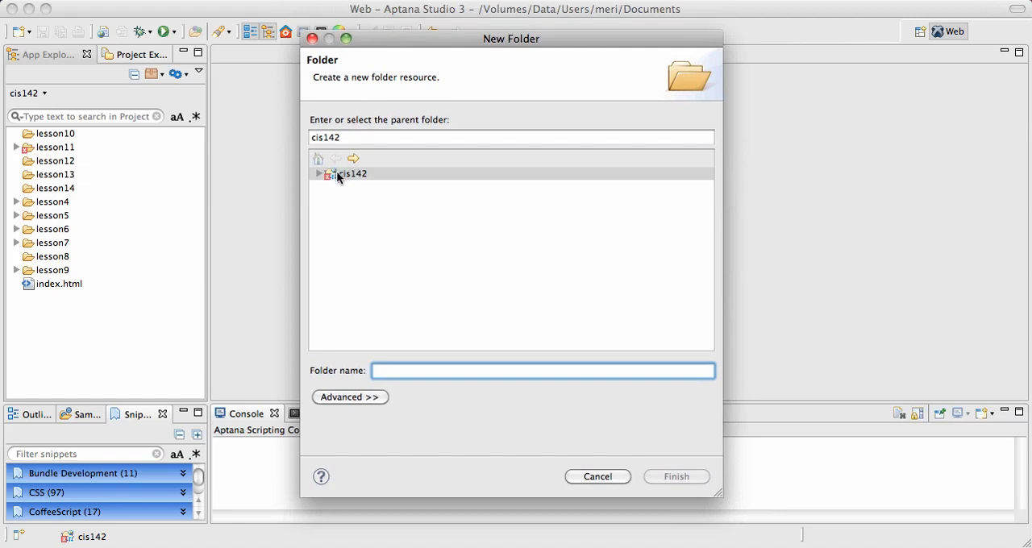
Create a folder named 'finalproject' with cis142 as its parent.
left_click(353, 174)
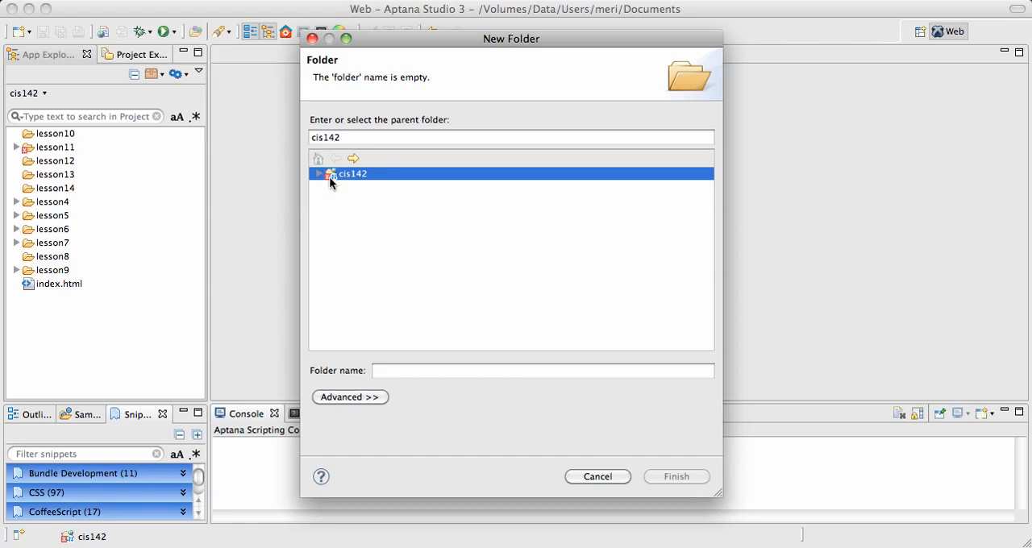
mouse_move(161, 171)
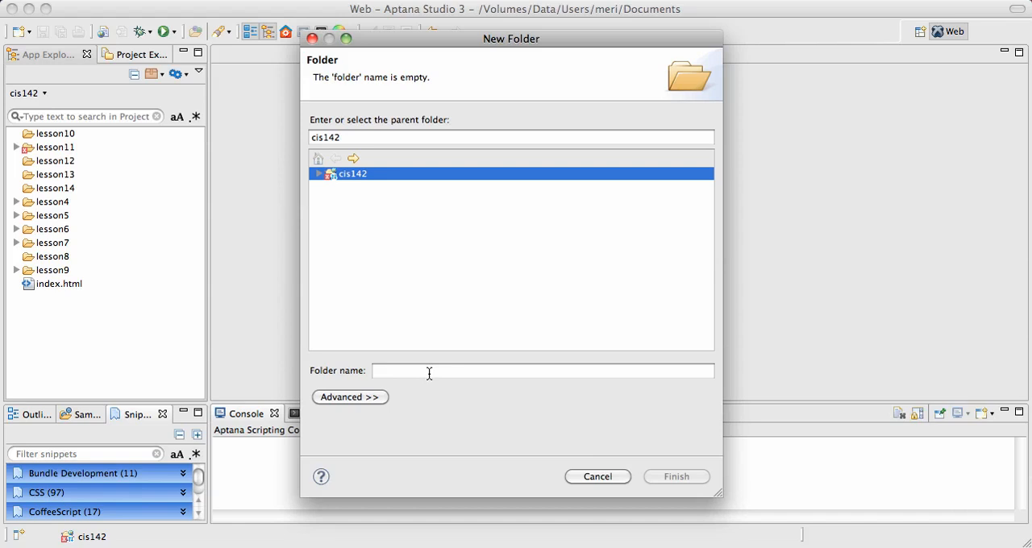
mouse_move(428, 373)
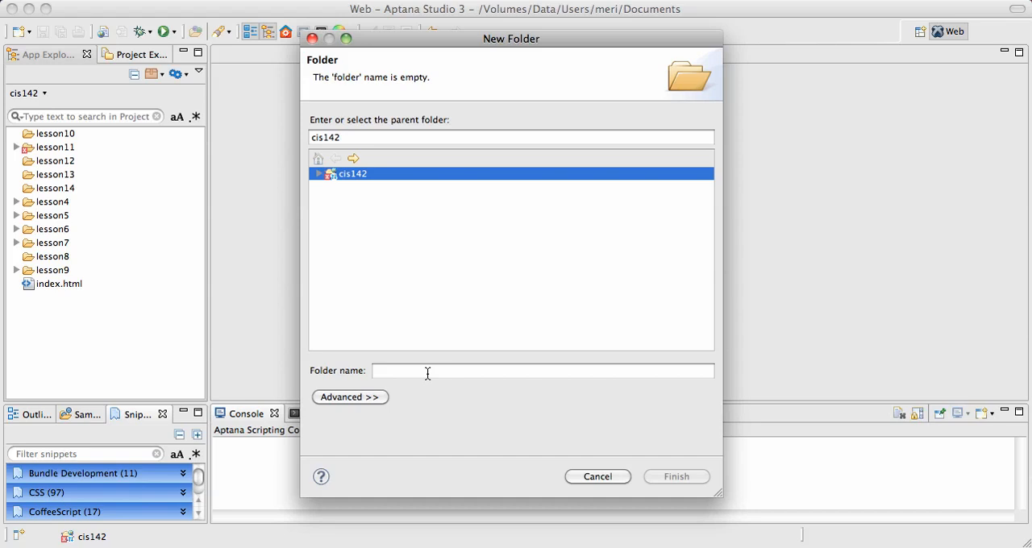
left_click(541, 371)
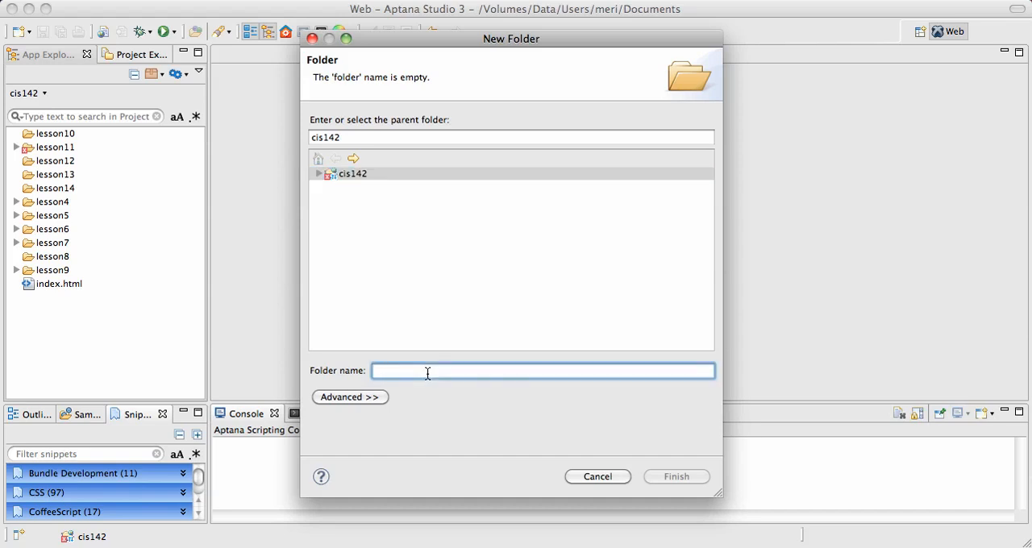
type("finalpro")
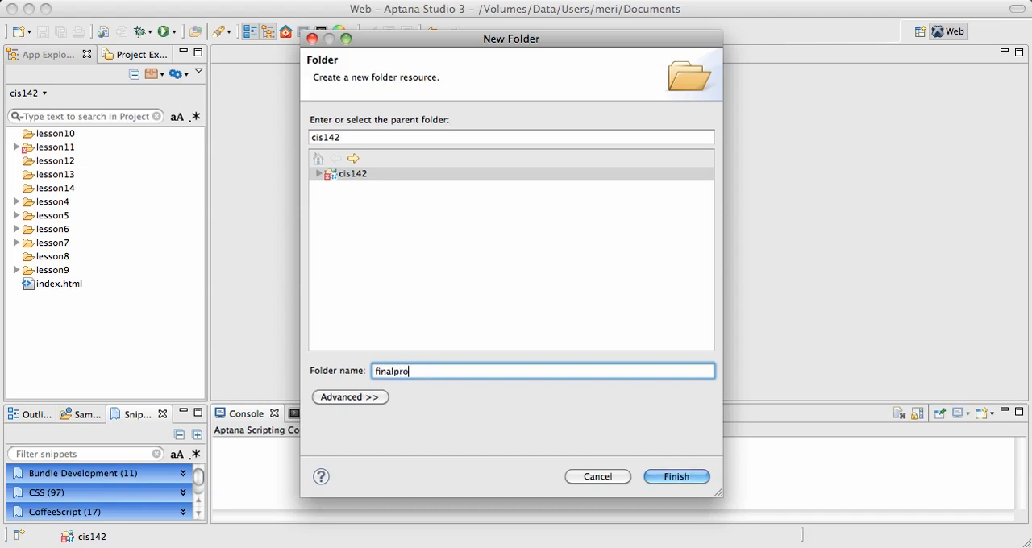
type("ject")
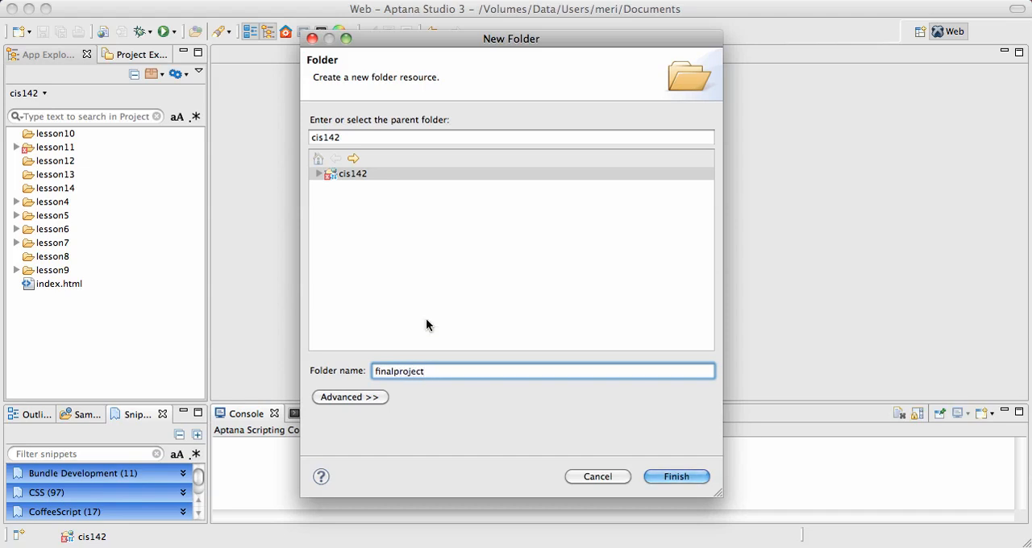
mouse_move(591, 410)
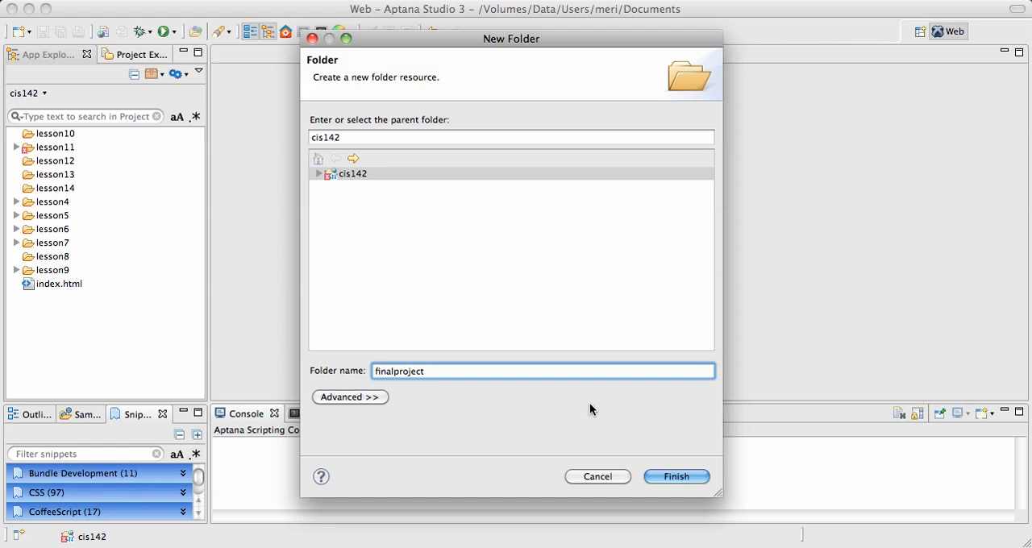
left_click(676, 476)
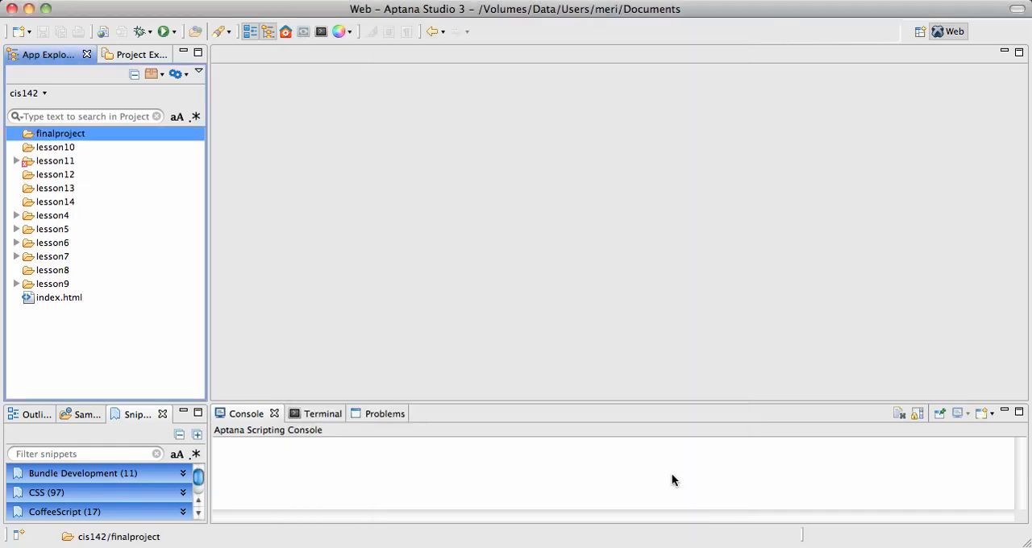
mouse_move(92, 135)
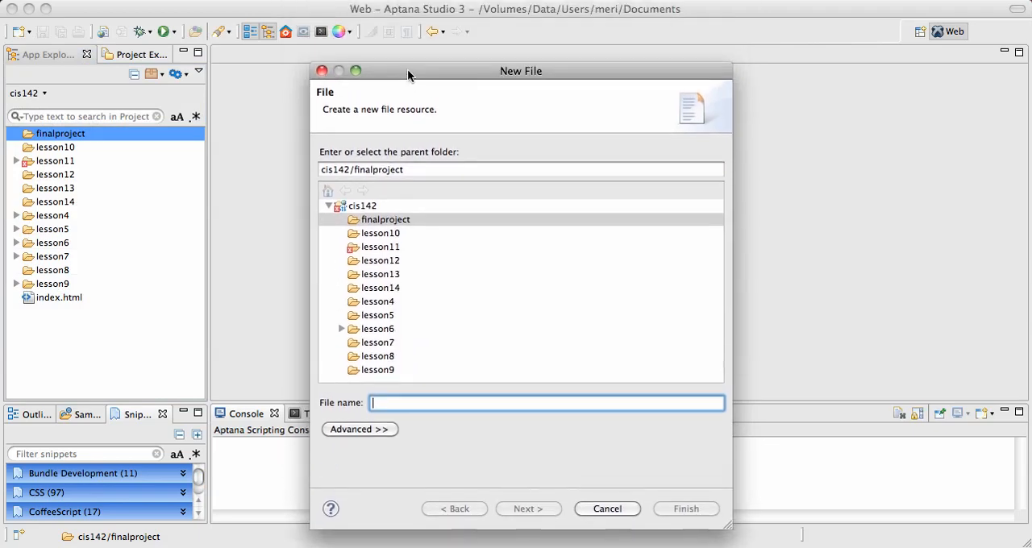
mouse_move(390, 220)
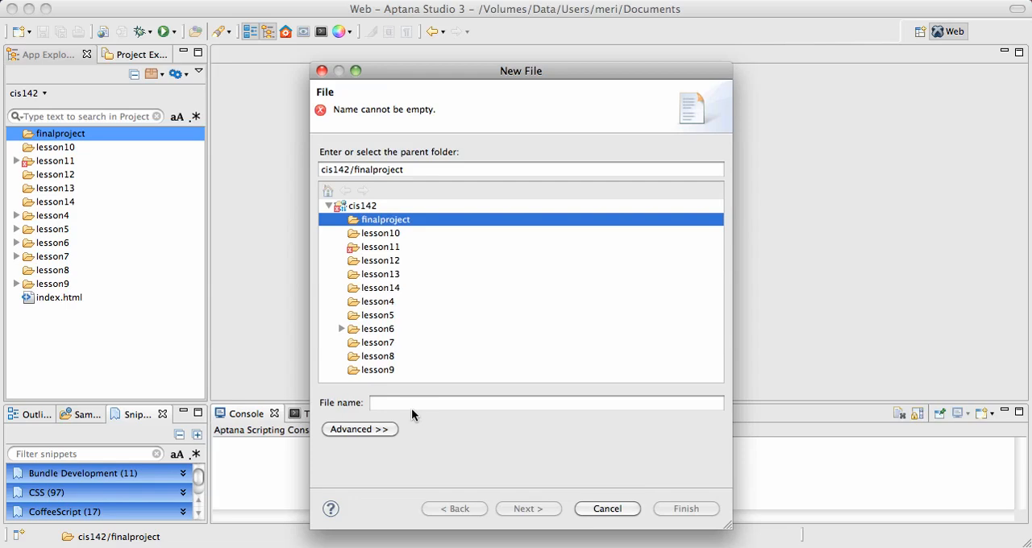
Enter 'index.html' as the file name for the new file in cis142/finalproject.
left_click(545, 403)
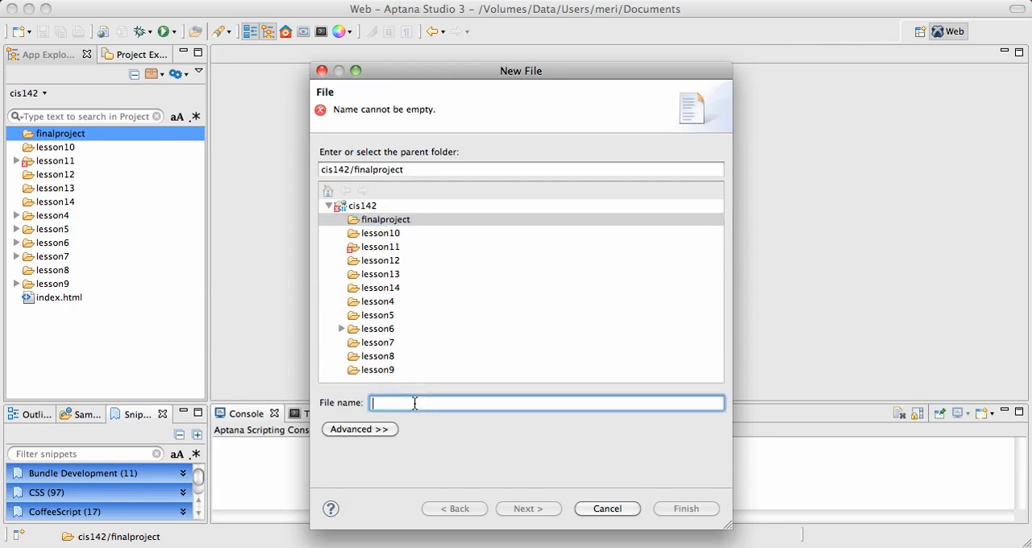
type("inde")
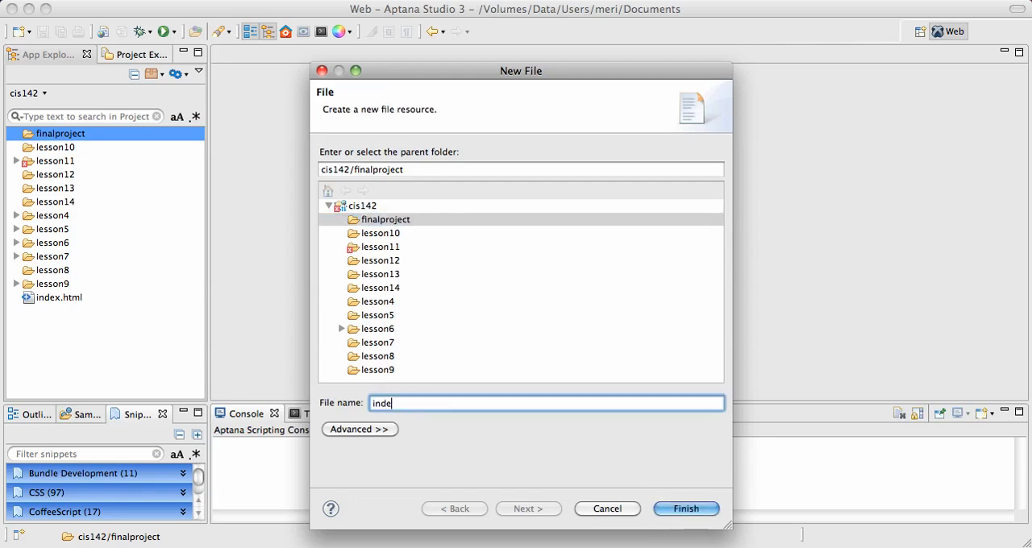
type("x.html")
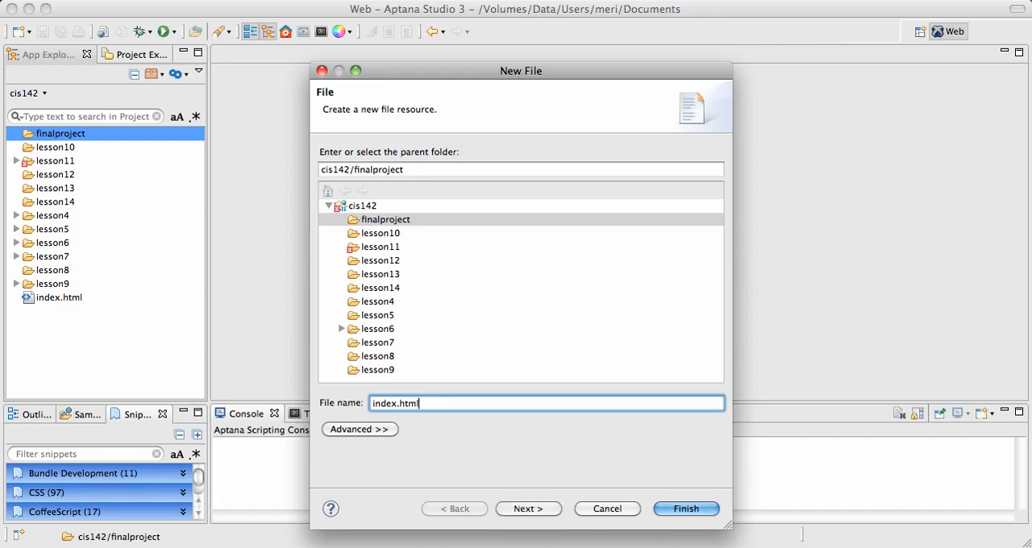
mouse_move(608, 522)
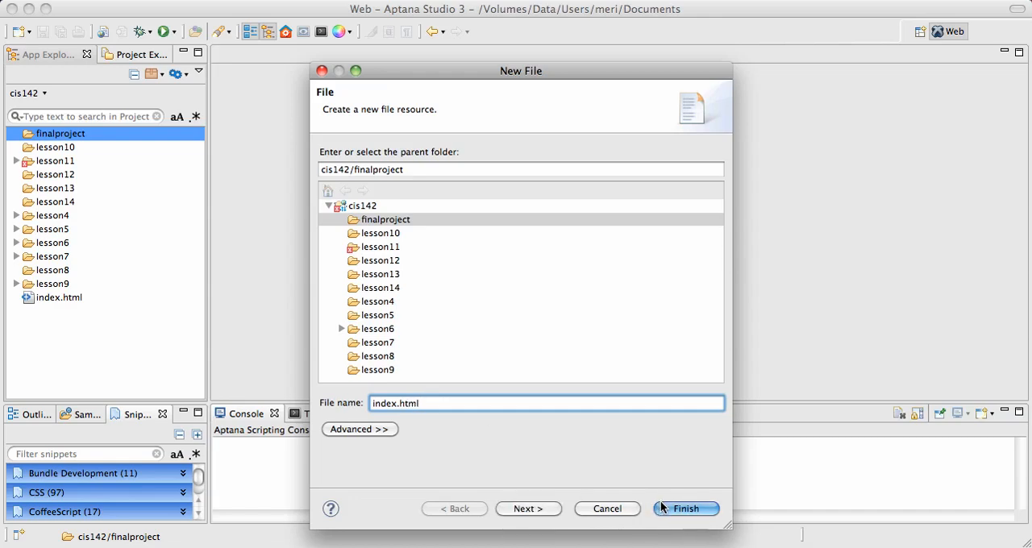
Create index.html, select kerry.jpg in lesson9, then collapse all project folders.
left_click(684, 509)
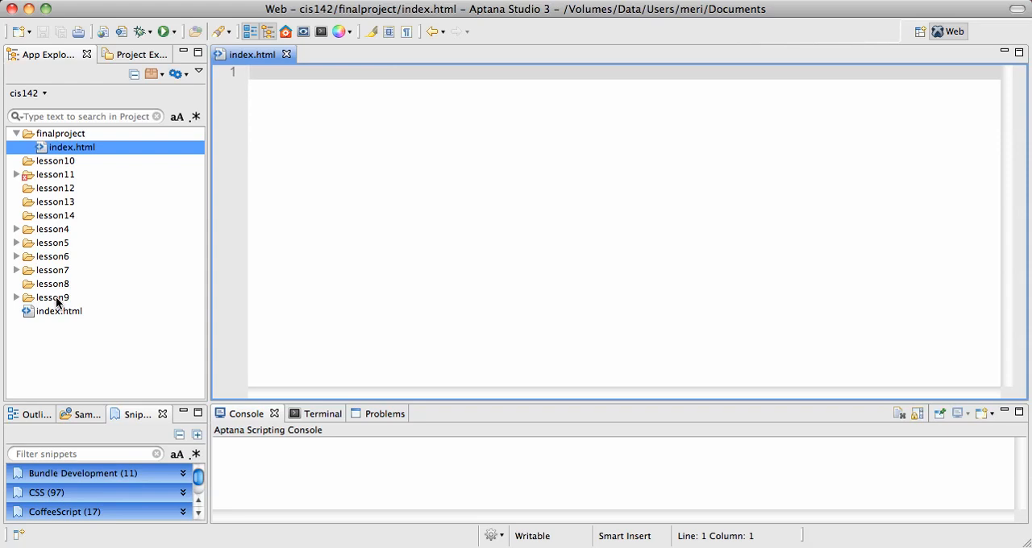
left_click(51, 298)
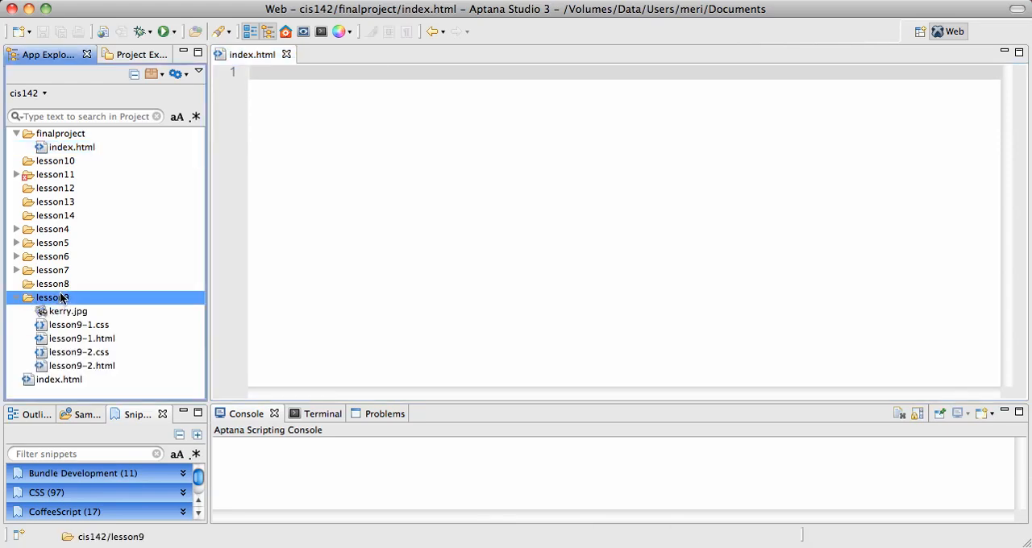
left_click(68, 311)
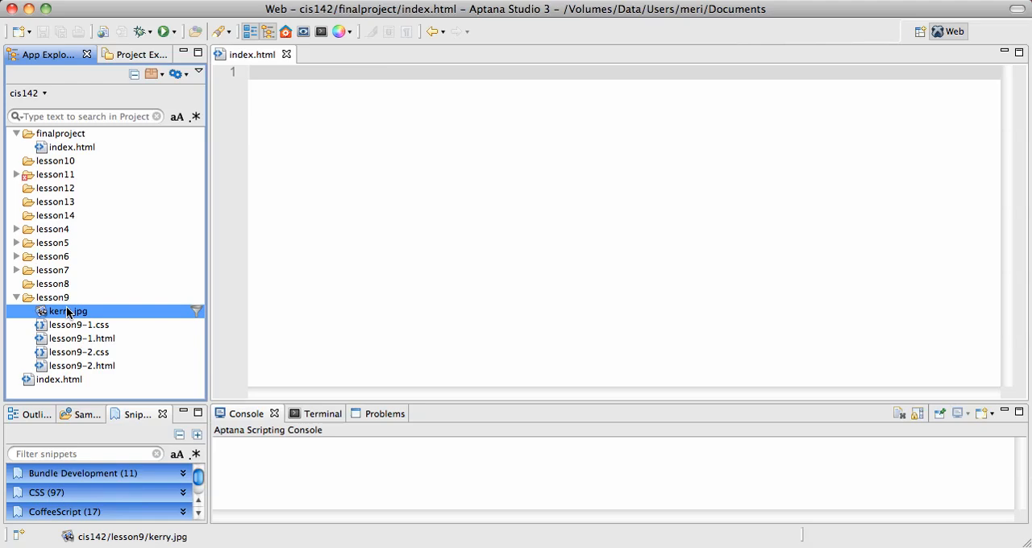
mouse_move(189, 195)
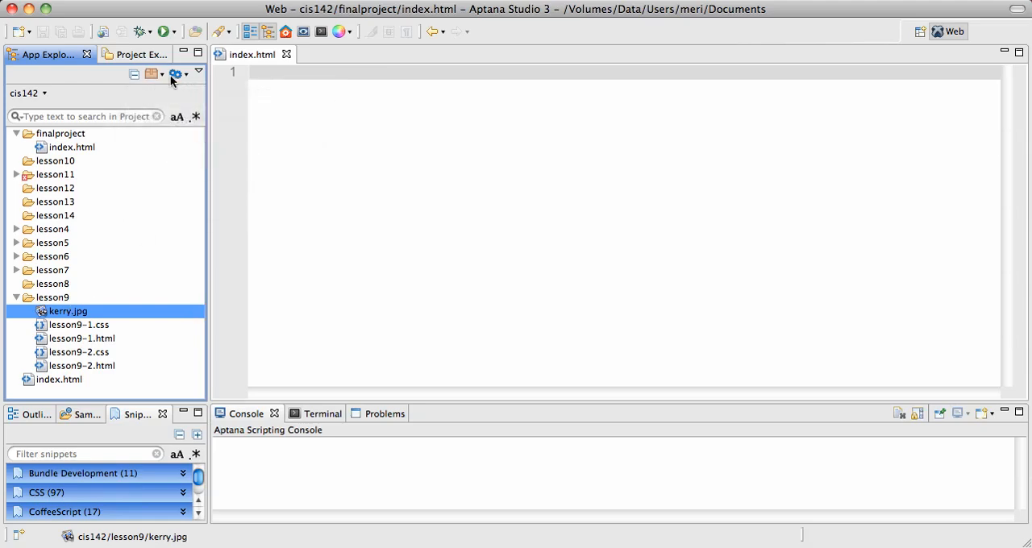
left_click(175, 74)
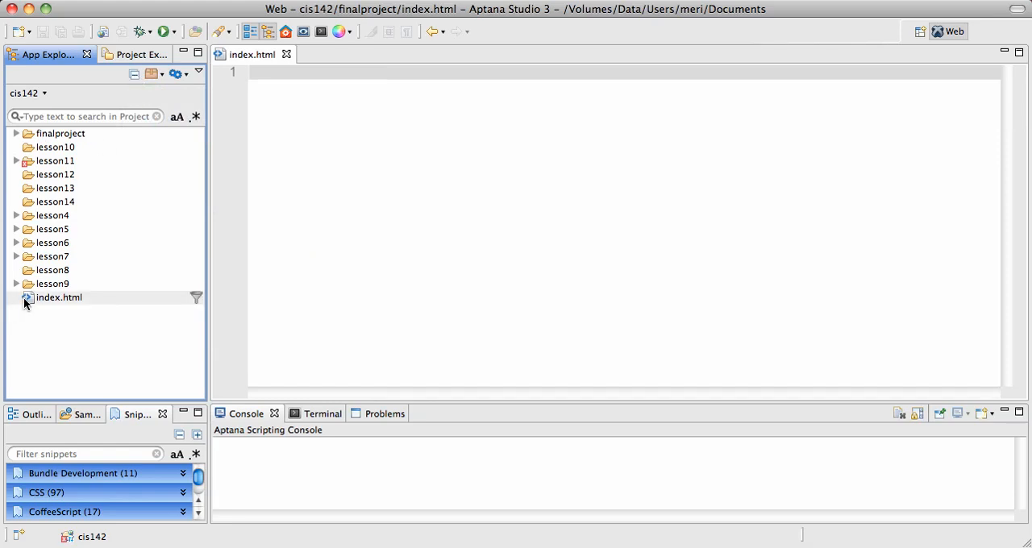
Copy kerry.jpg from lesson9 into finalproject and bring up the FTP sync dialog.
left_click(16, 284)
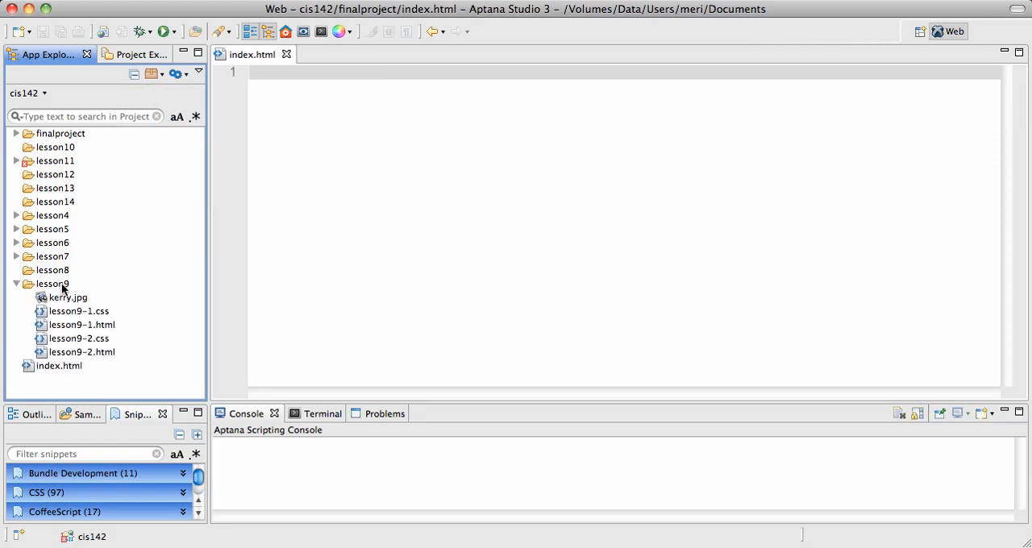
left_click(68, 297)
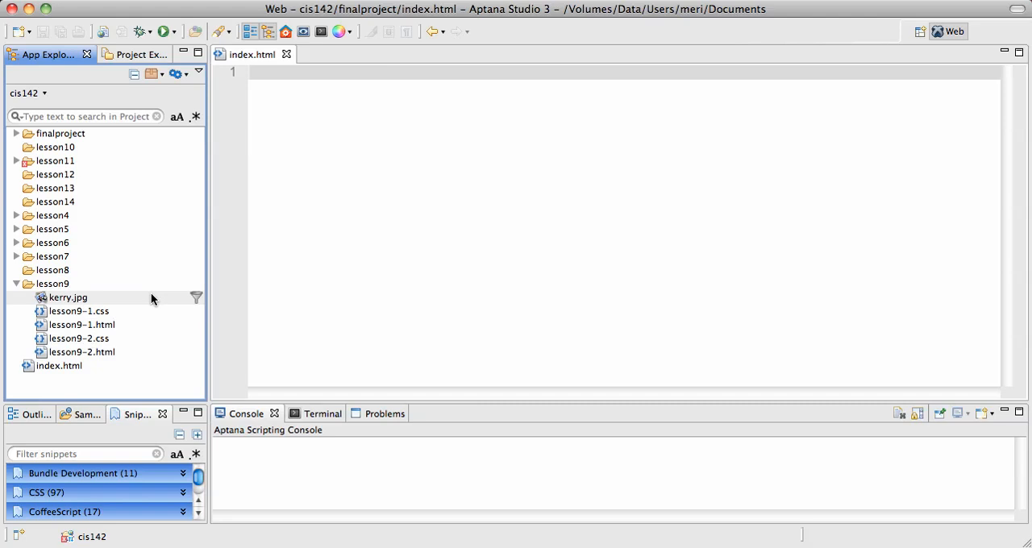
mouse_move(103, 190)
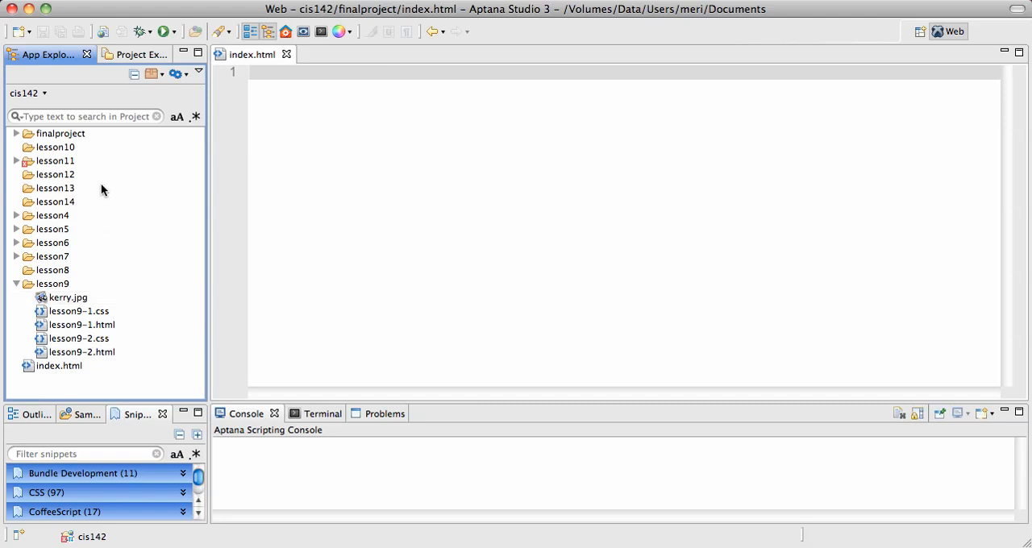
left_click(61, 133)
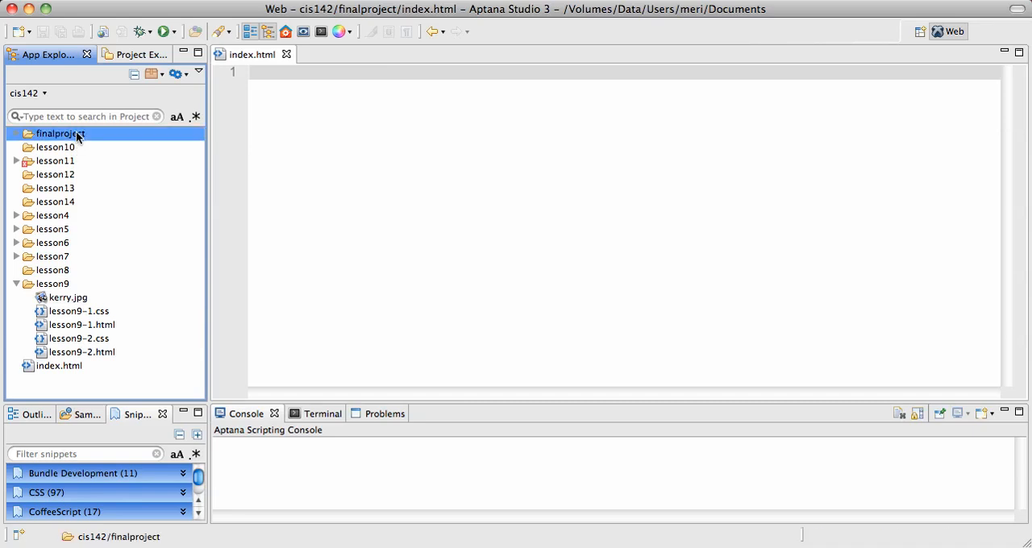
left_click(16, 133)
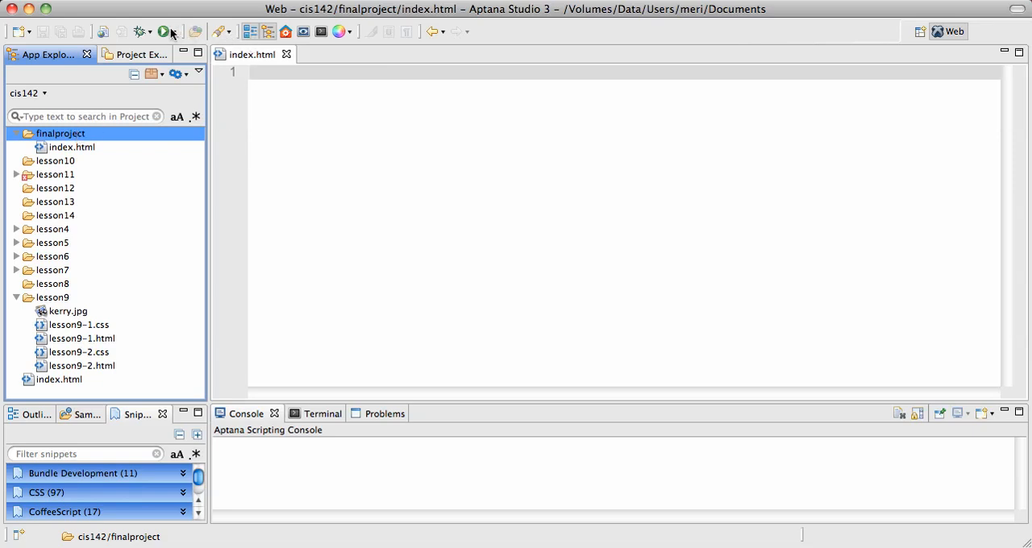
mouse_move(164, 31)
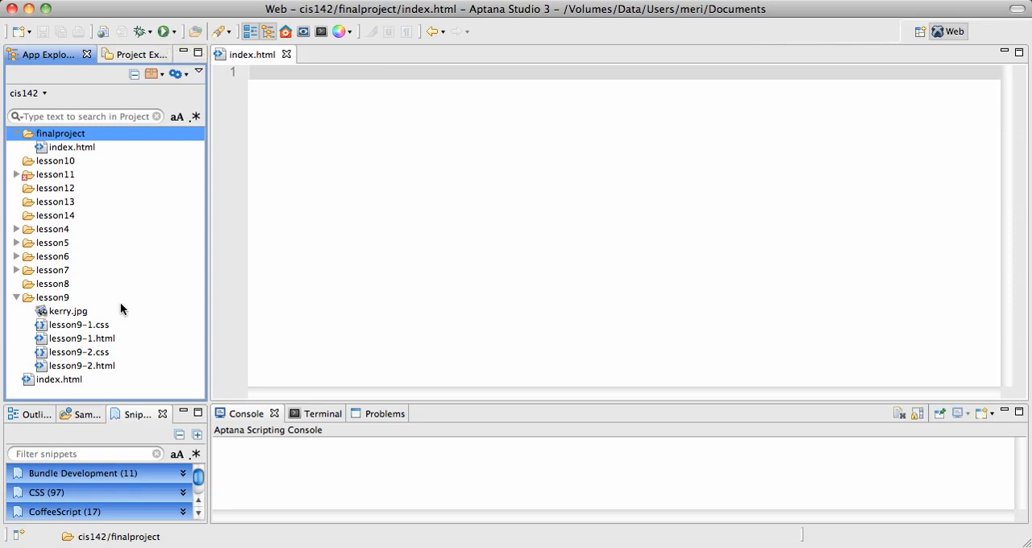
left_click(68, 311)
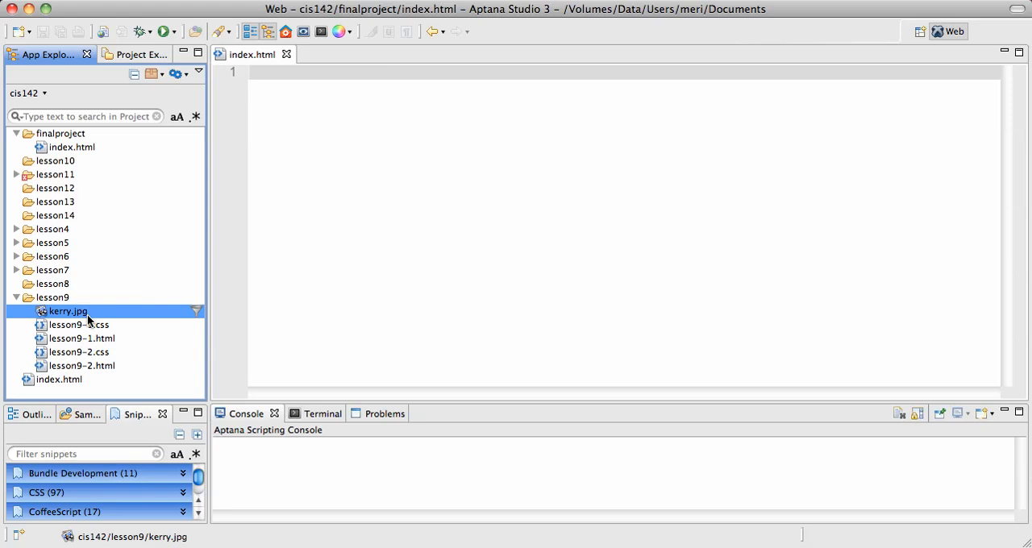
left_click(62, 133)
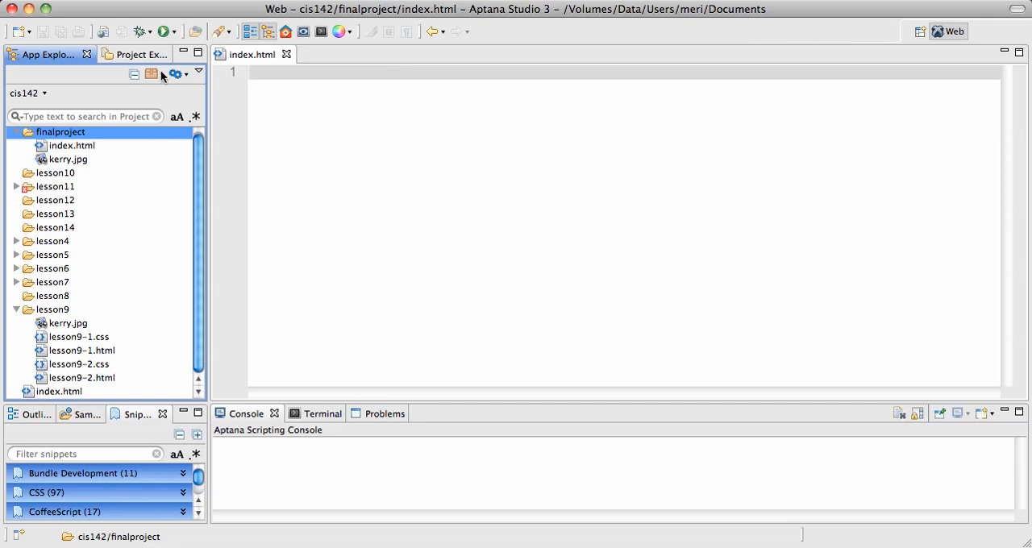
left_click(176, 74)
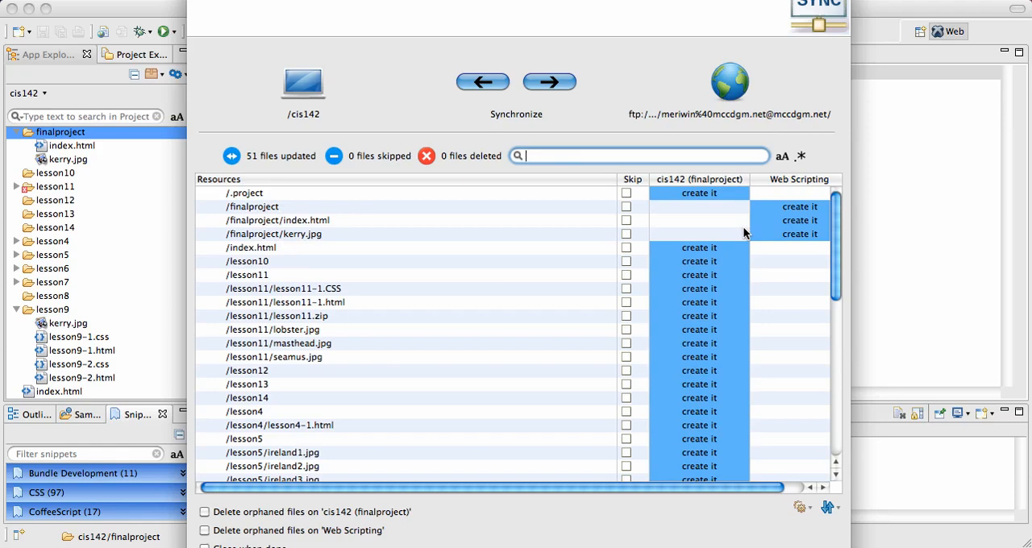
mouse_move(795, 226)
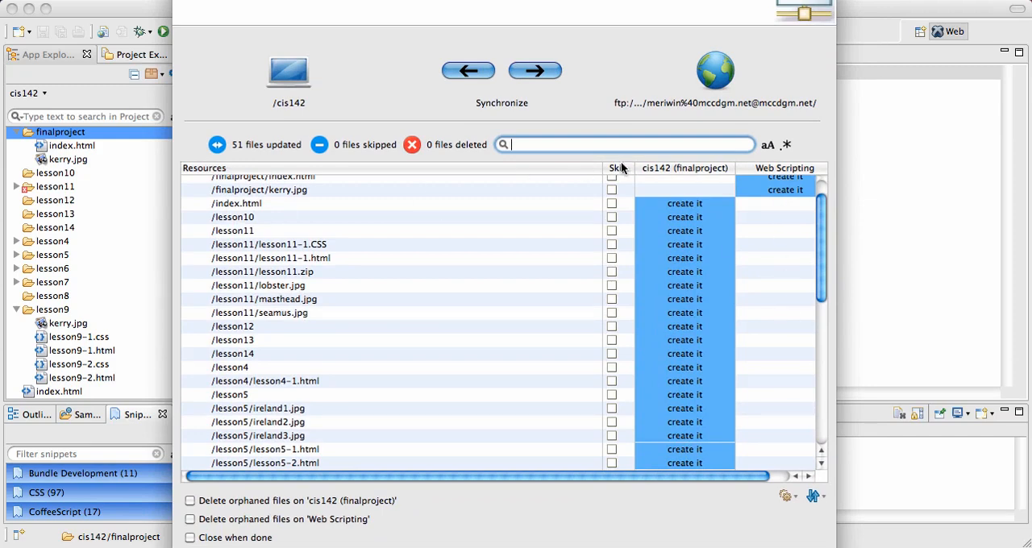
mouse_move(703, 324)
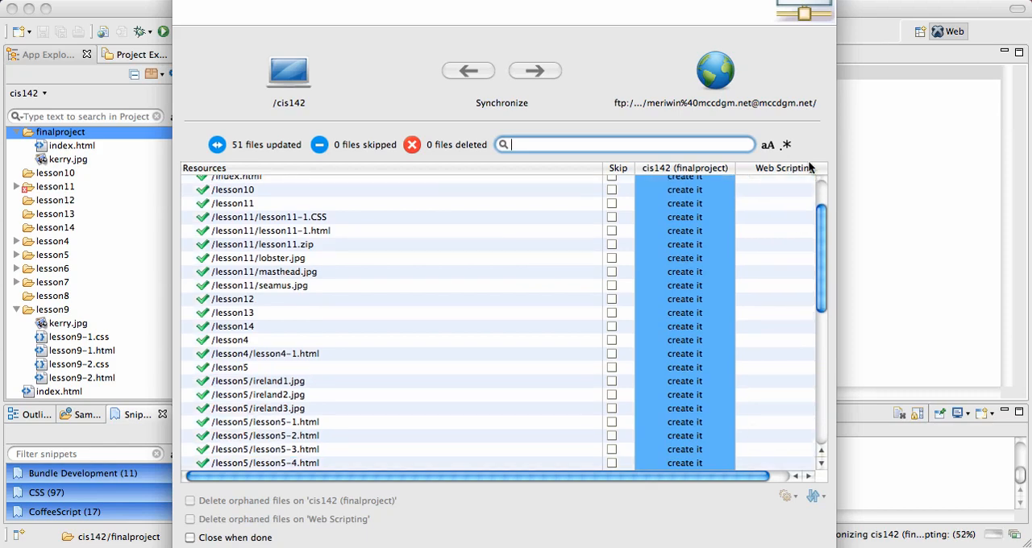
Scroll through the sync log as the lesson9 files finish transferring.
scroll("down", 3)
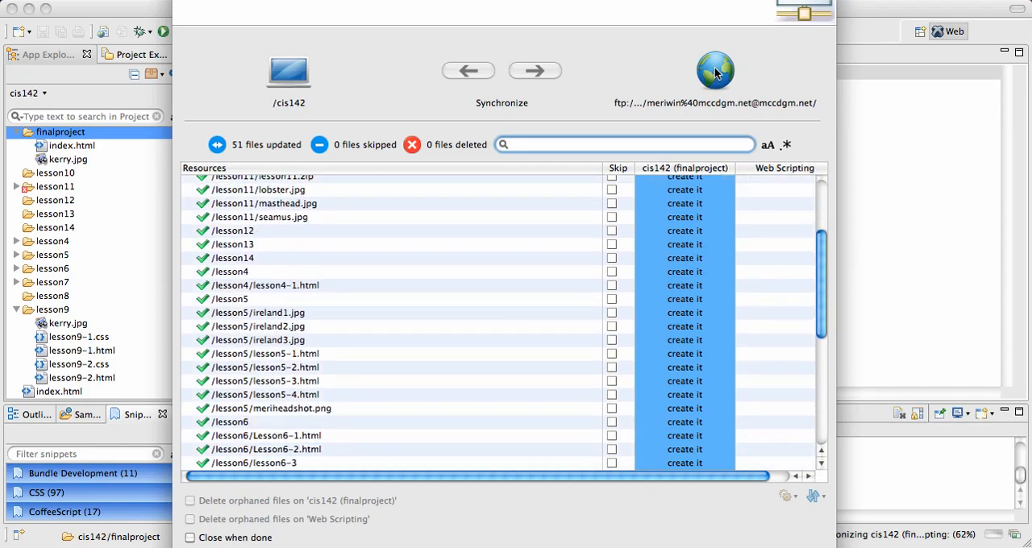
scroll("down", 3)
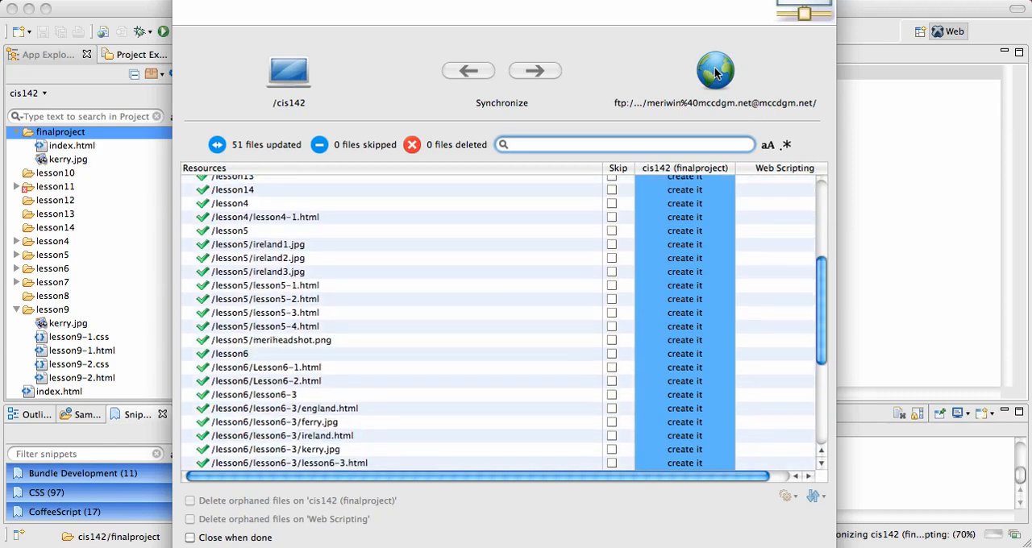
scroll("down", 3)
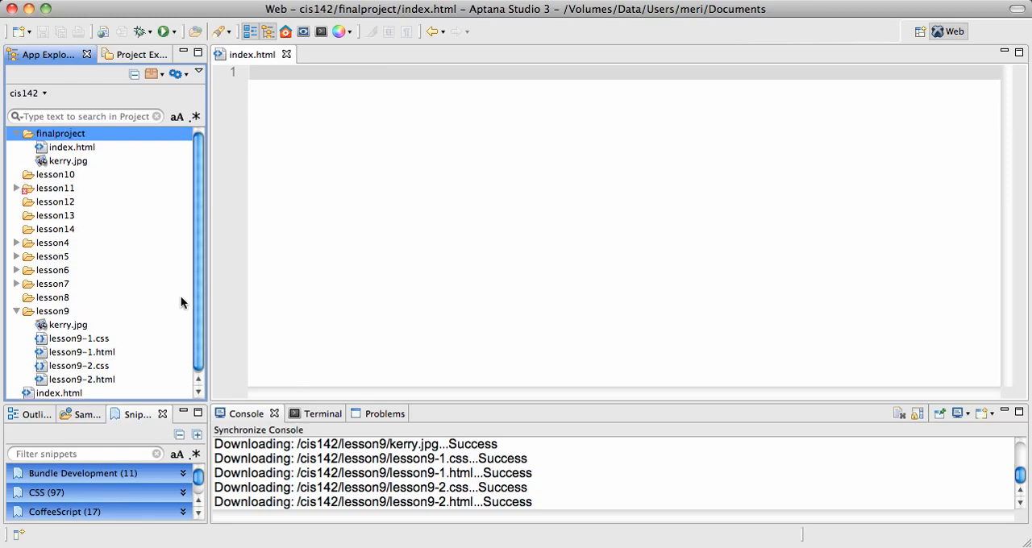
mouse_move(166, 242)
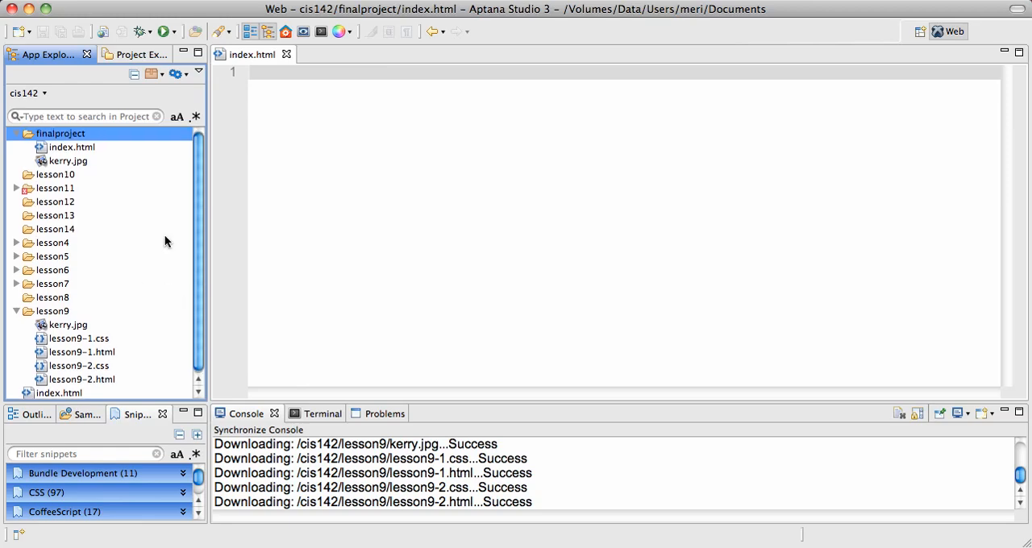